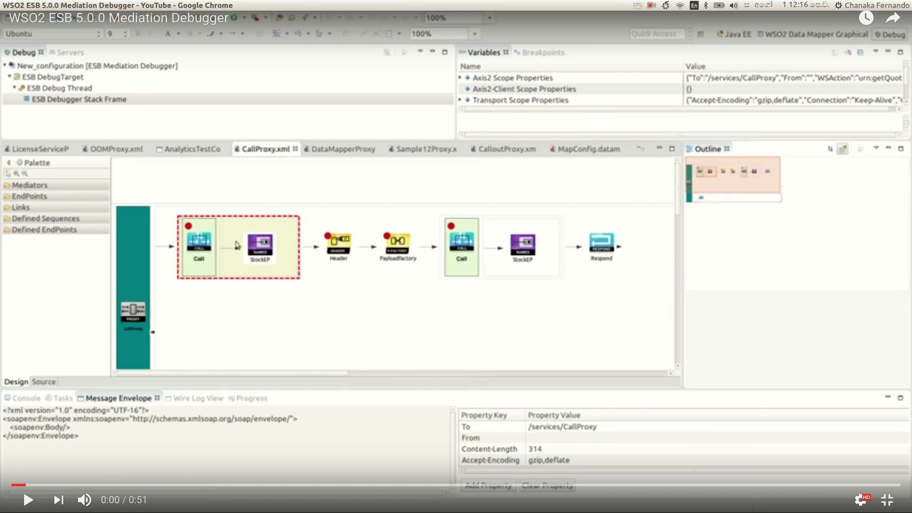
- Resume past Header to the PayloadFactory breakpoint and view the getQuoteResponse envelope and Axis2 Scope Properties value
click(27, 499)
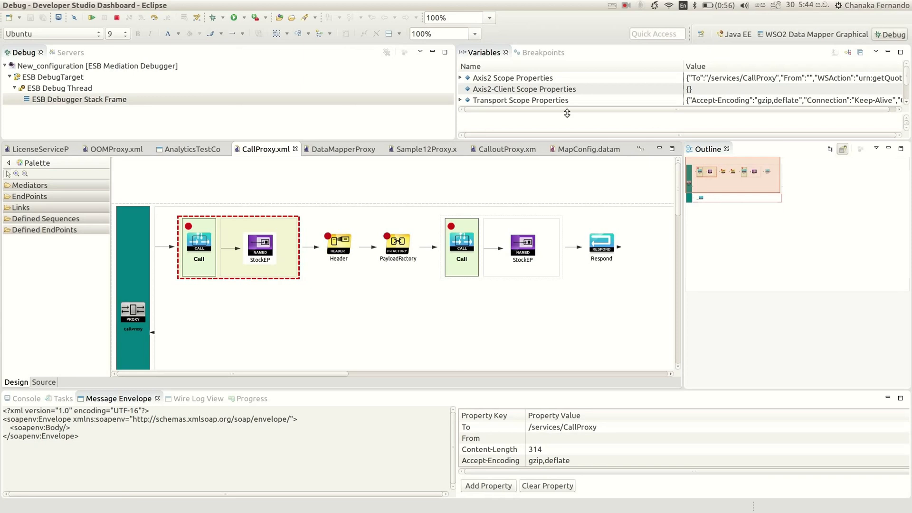
mouse_move(109, 428)
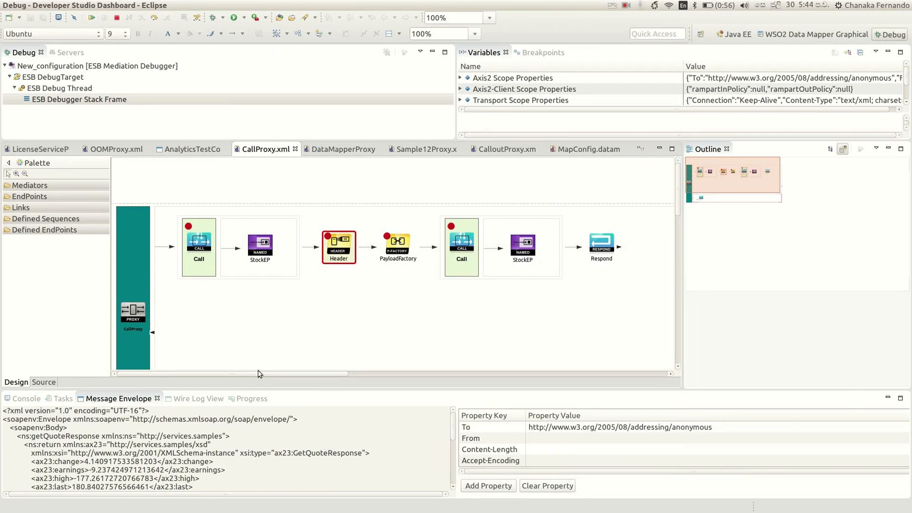
scroll(down, 3)
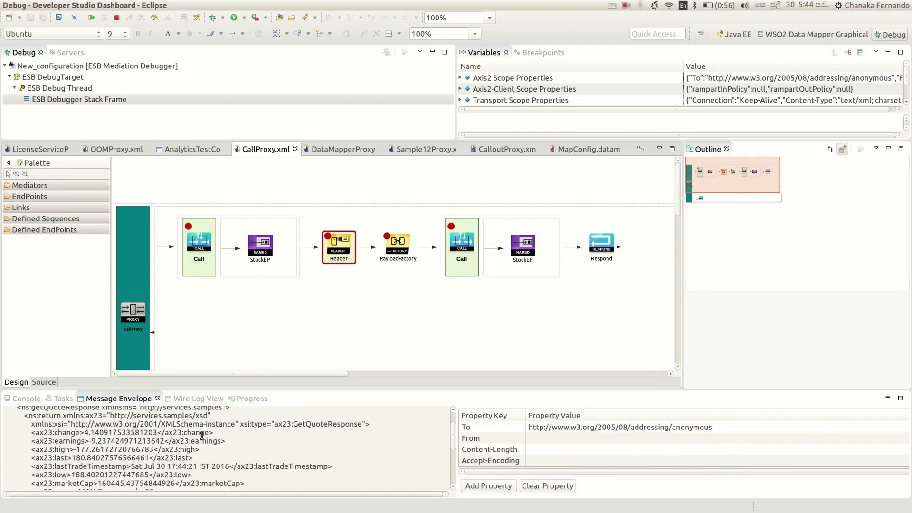
scroll(up, 3)
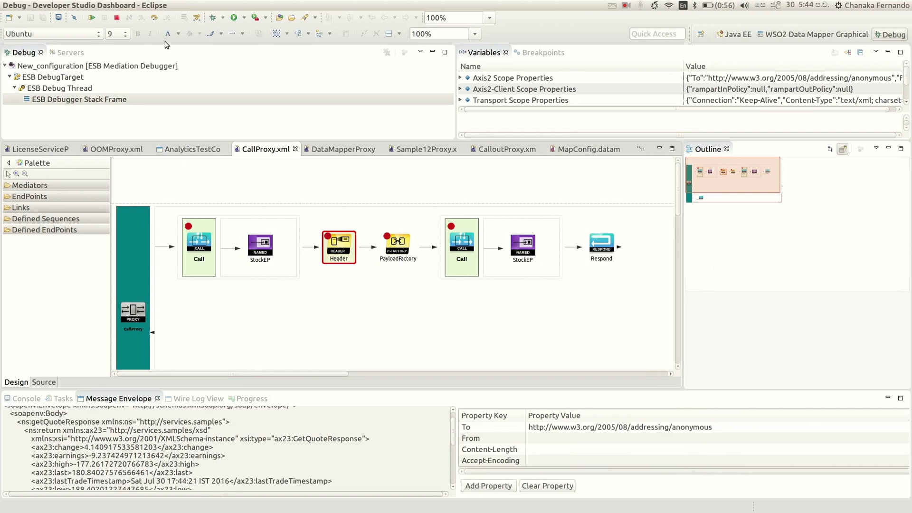
click(92, 17)
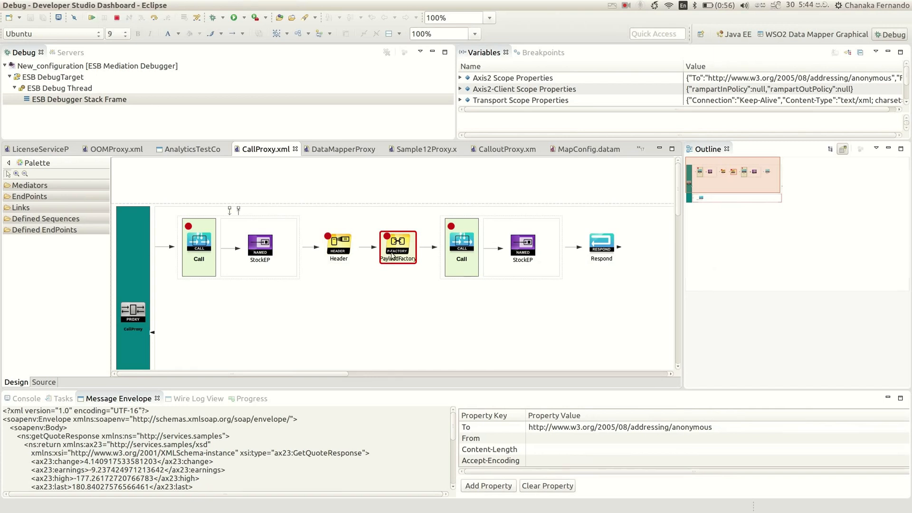
mouse_move(415, 187)
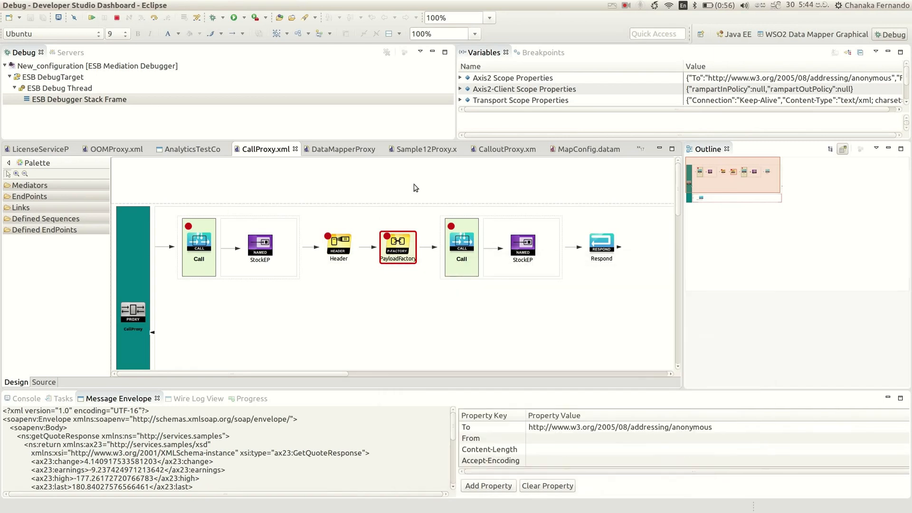
click(512, 77)
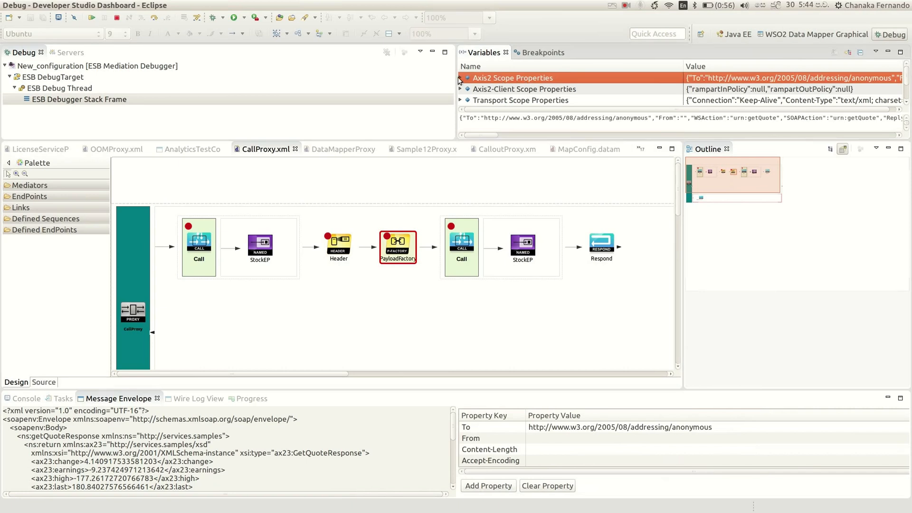
- Expand Axis2 Scope Properties to list the To, WSAction and SOAPAction entries
click(459, 77)
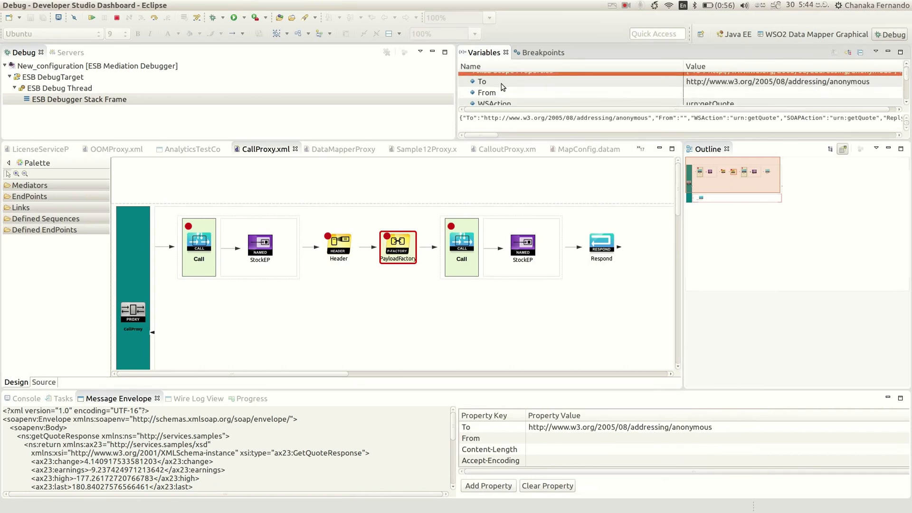
scroll(down, 3)
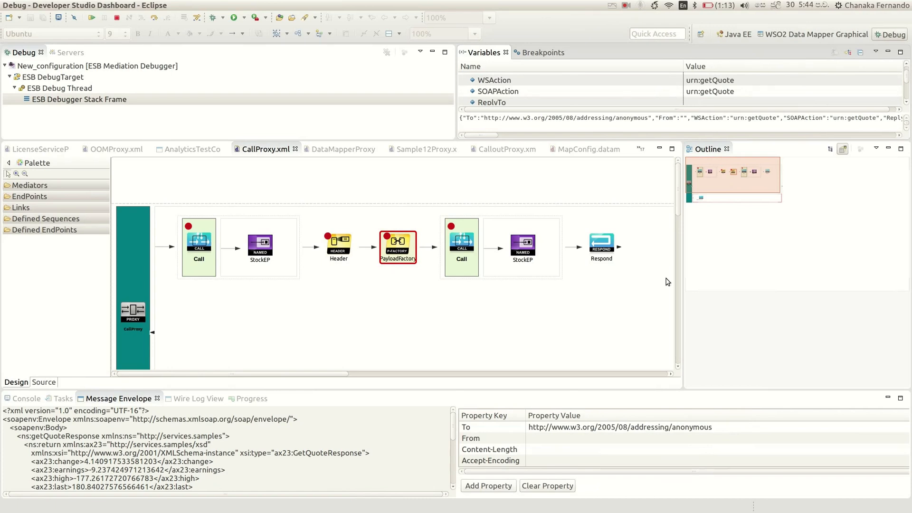
mouse_move(499, 331)
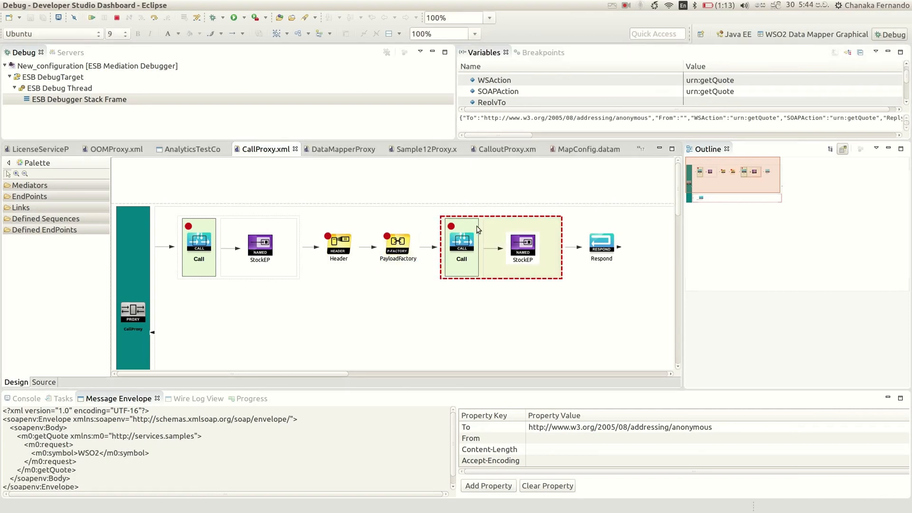
mouse_move(481, 251)
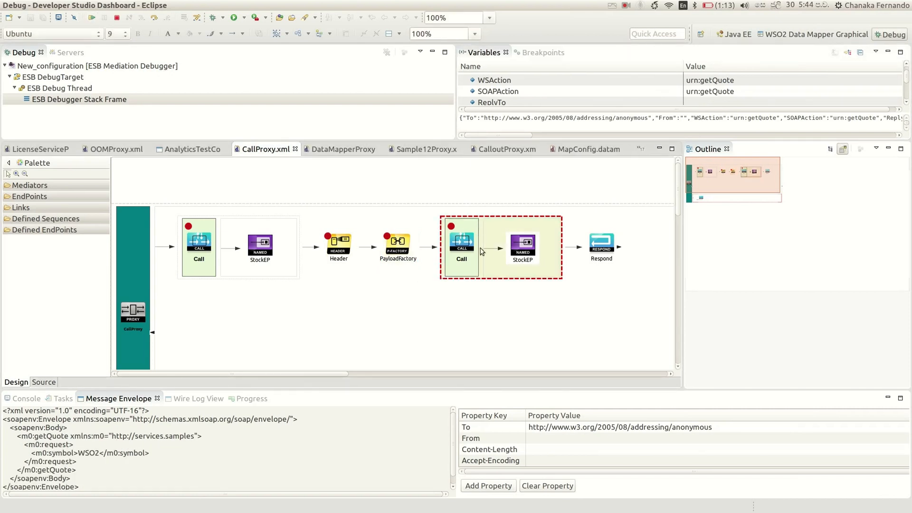
mouse_move(470, 233)
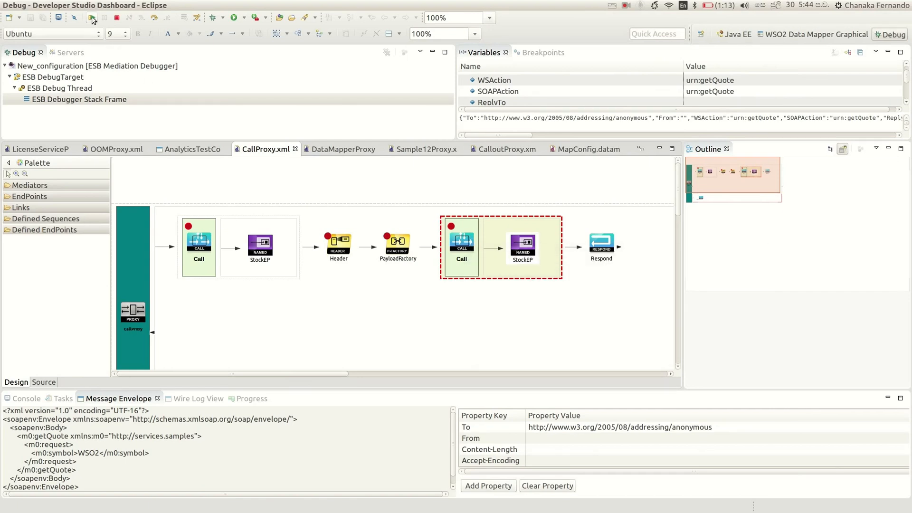
- Resume from the second Call's getQuote request so the message completes mediation with no mediator highlighted
click(92, 17)
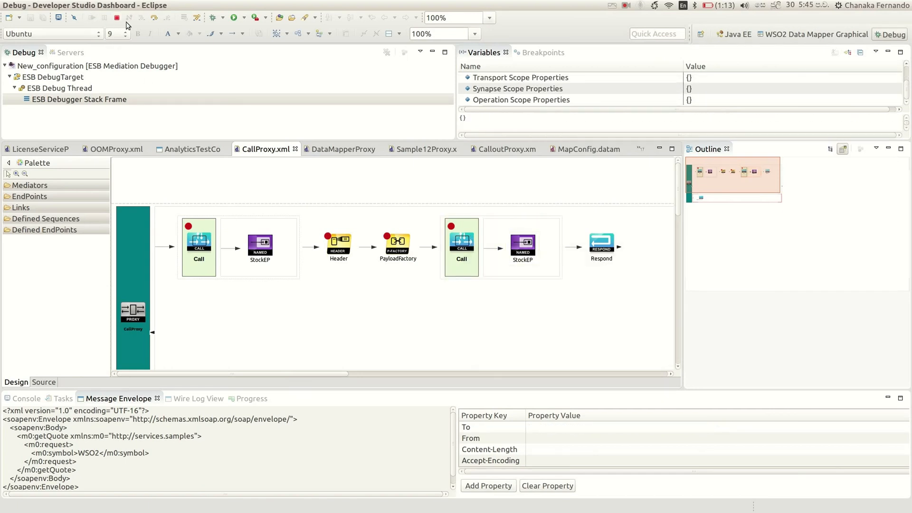